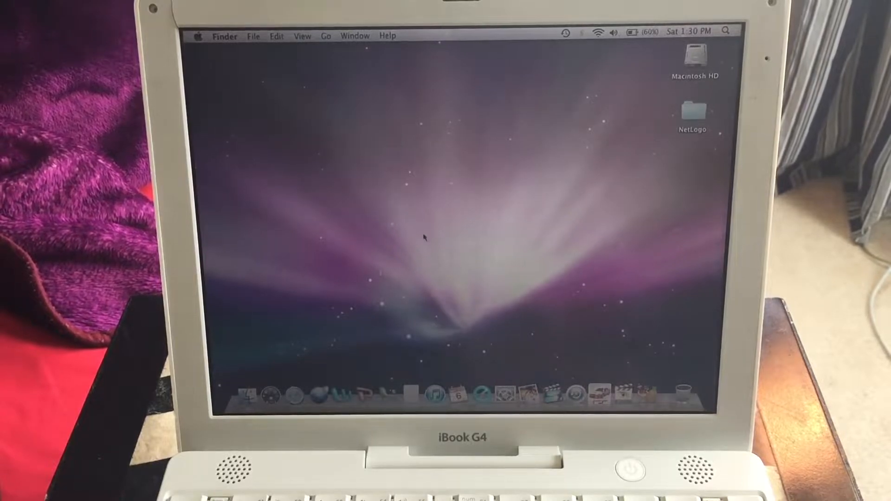
# Step: Show About This Mac: Mac OS X 10.5.8, 1.33 GHz PowerPC G4, 512 MB memory
pyautogui.click(197, 35)
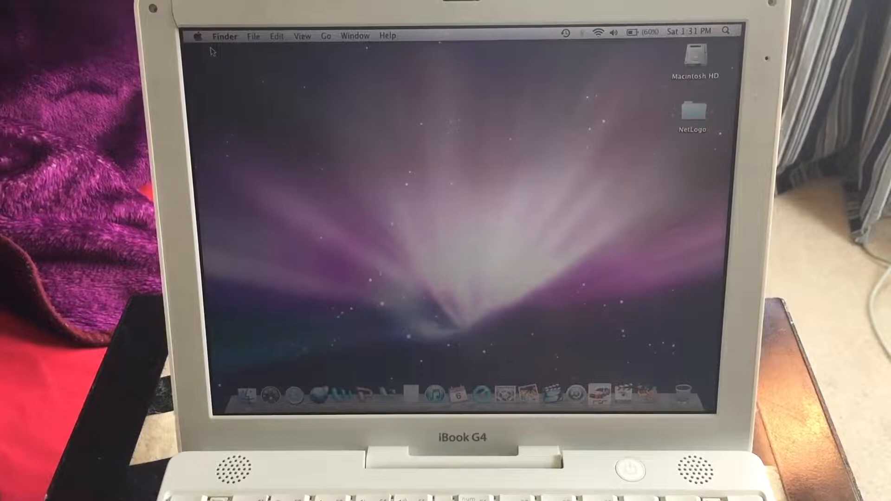
pyautogui.click(198, 35)
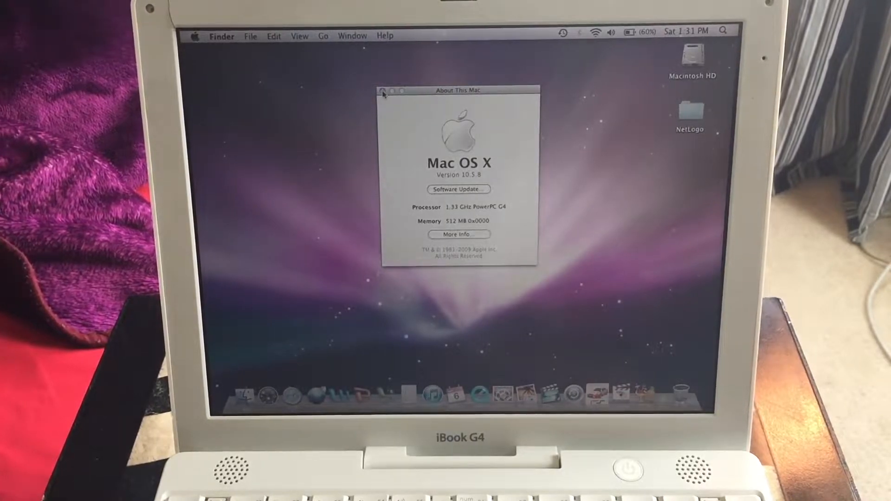
# Step: Close the About This Mac window
pyautogui.click(382, 91)
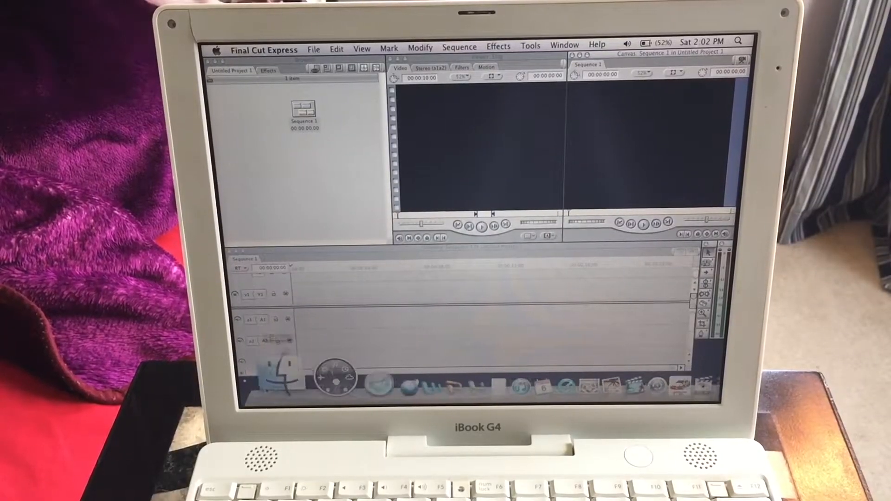
# Step: Browse the home folder's Downloads to locate 1.MOV–4.MOV, then close the window
pyautogui.click(270, 388)
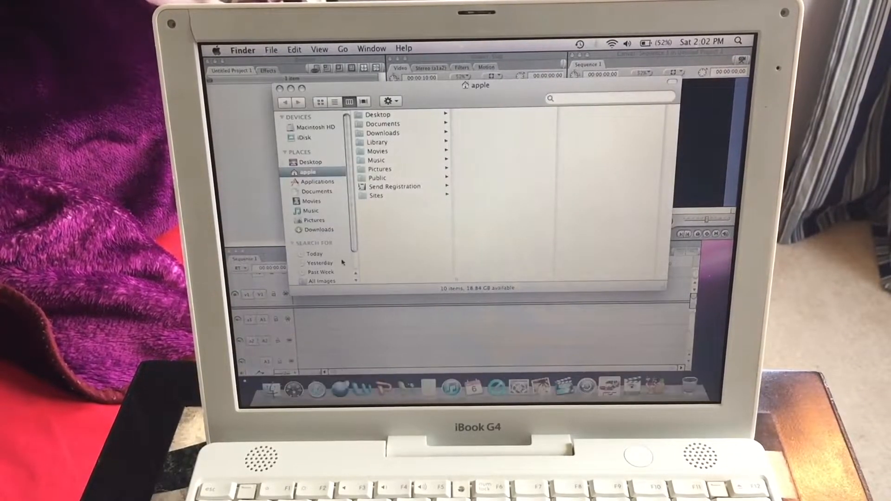
pyautogui.click(320, 229)
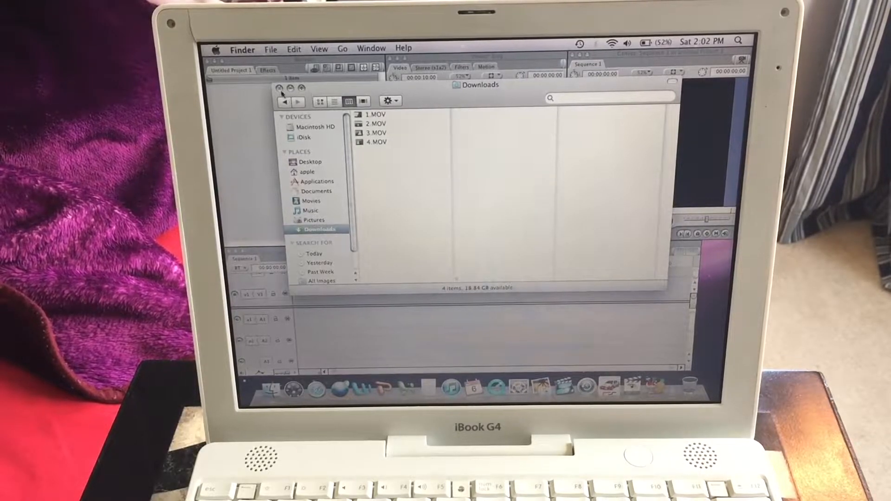
pyautogui.click(284, 88)
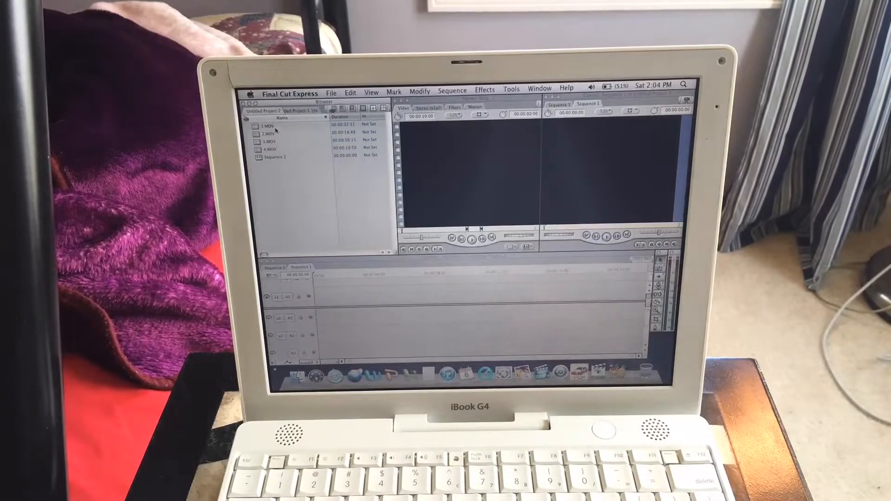
# Step: Double-click on the desktop area to leave Final Cut Express behind
pyautogui.doubleClick(268, 125)
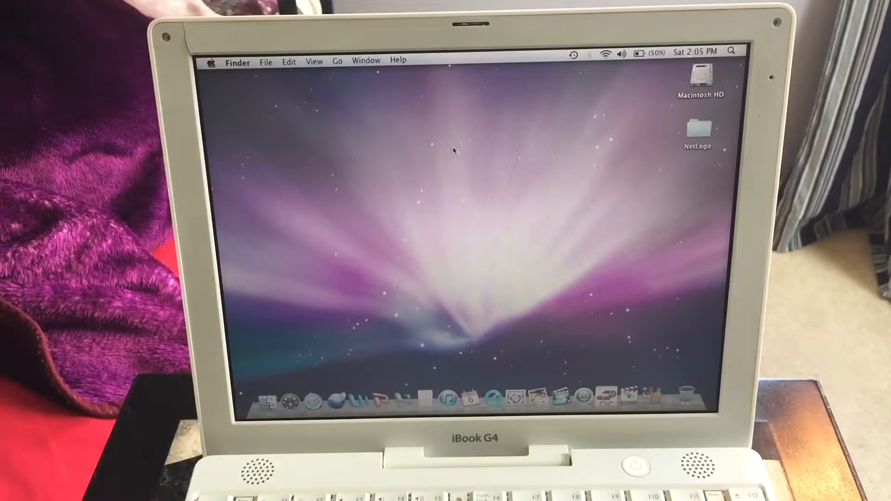
pyautogui.moveTo(407, 127)
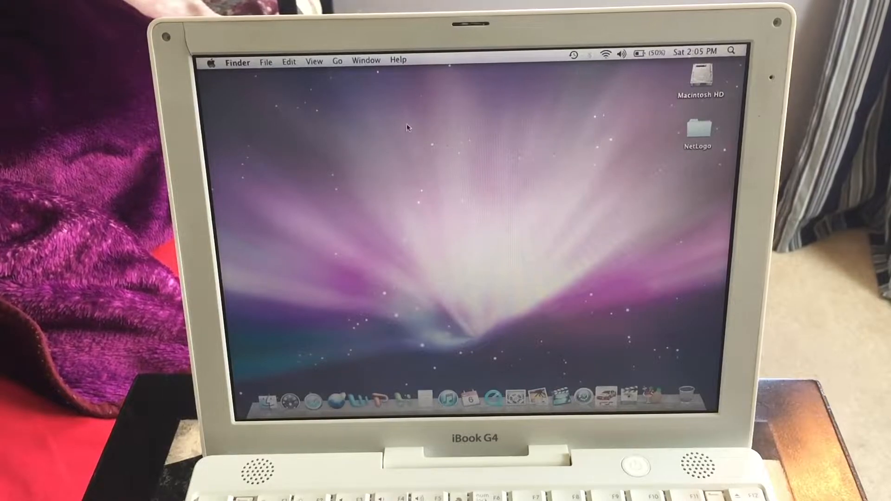
pyautogui.moveTo(410, 127)
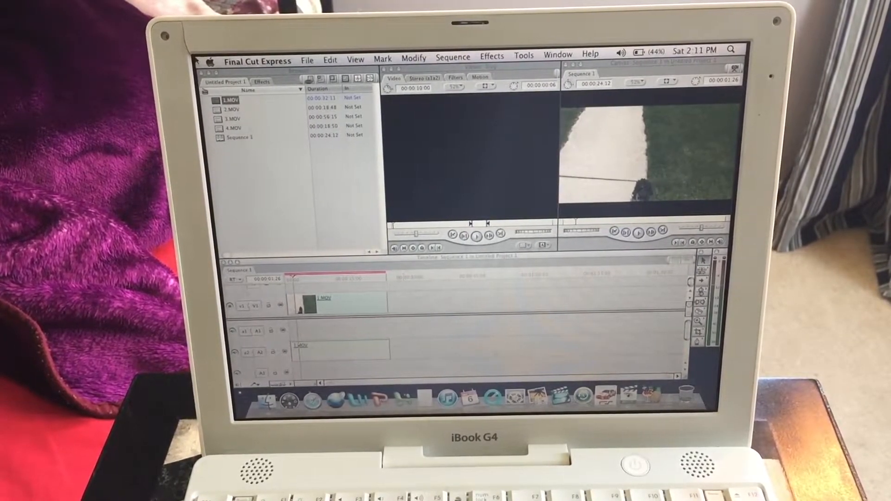
pyautogui.click(230, 108)
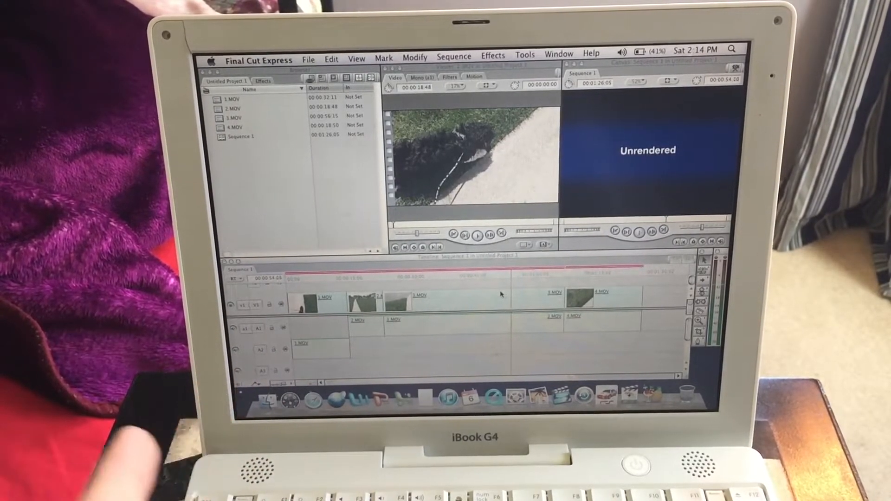
# Step: From the File menu, start exporting Sequence 1 as a QuickTime movie
pyautogui.click(308, 60)
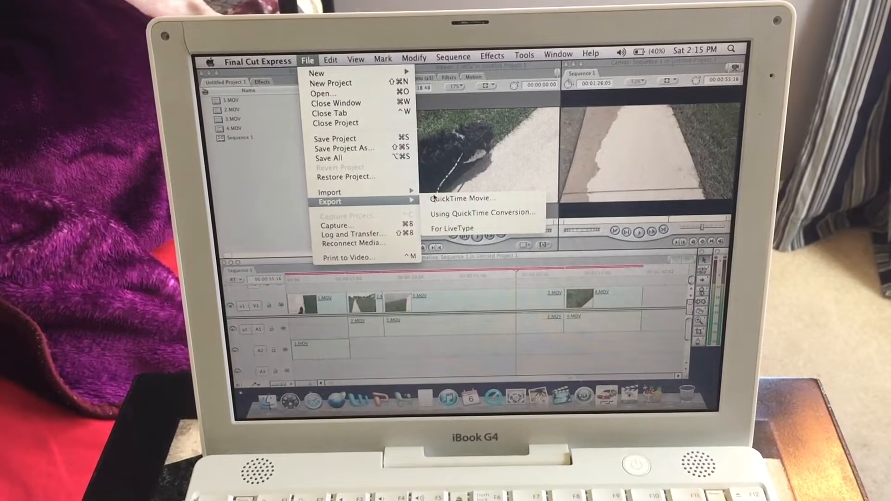
pyautogui.click(462, 198)
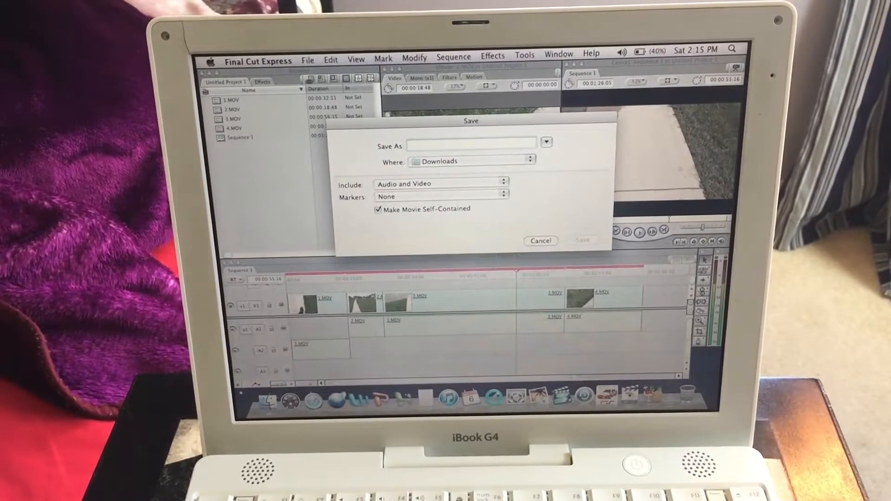
# Step: Enter "Crap Video" as the export file name
pyautogui.write('Crap Vi')
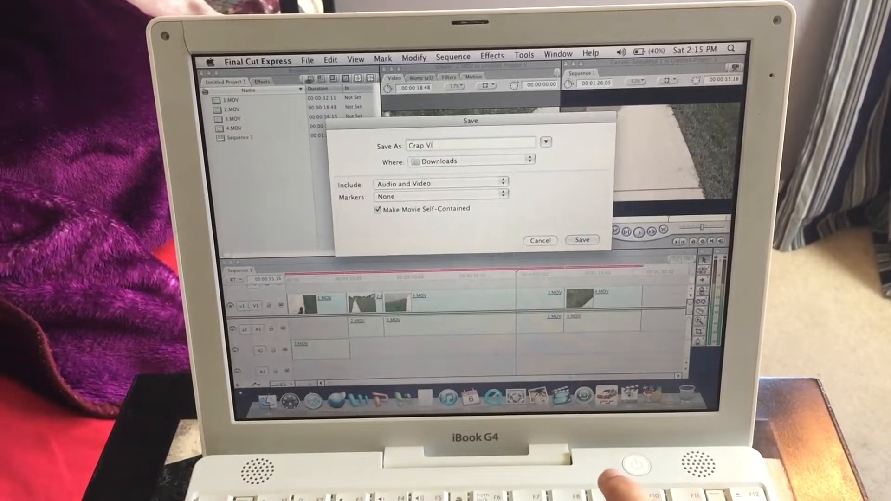
pyautogui.write('deo')
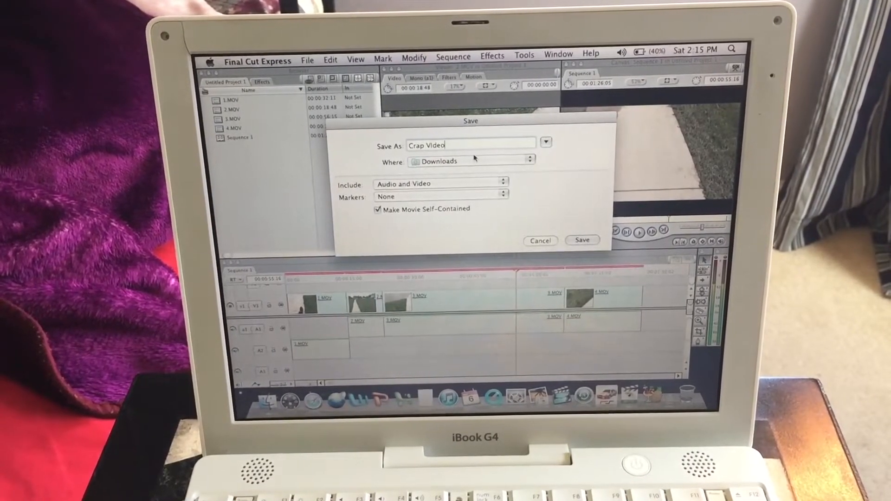
pyautogui.moveTo(400, 203)
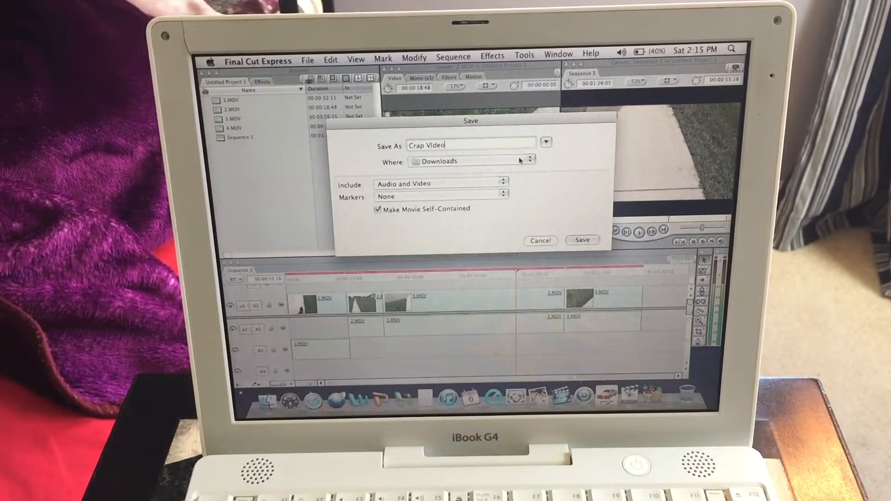
# Step: Set the export destination to Desktop and save the movie
pyautogui.click(527, 161)
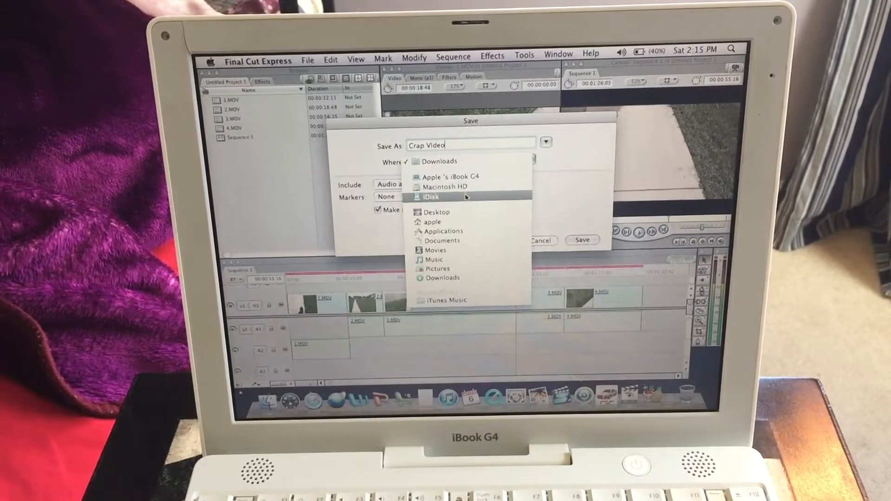
pyautogui.moveTo(449, 176)
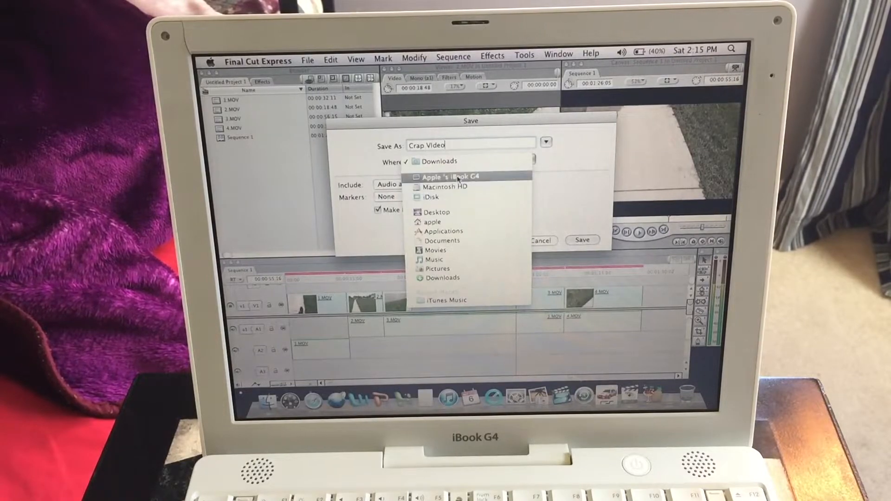
pyautogui.moveTo(443, 241)
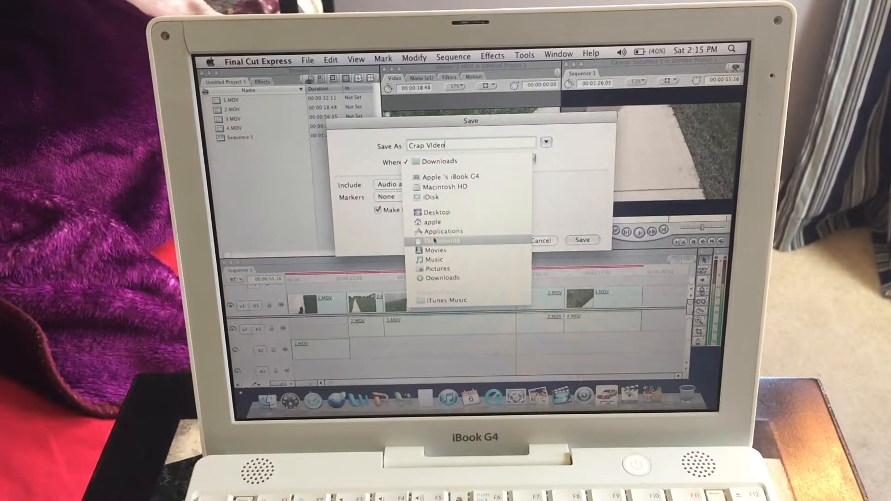
pyautogui.click(437, 211)
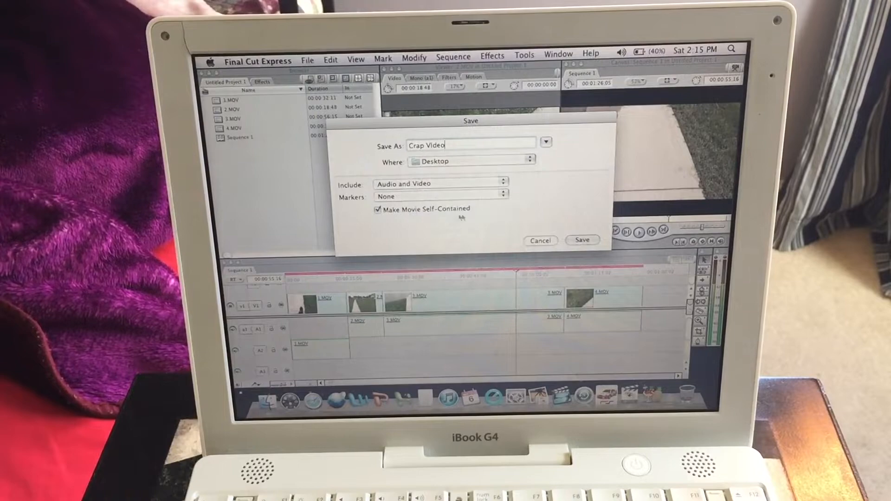
pyautogui.click(582, 240)
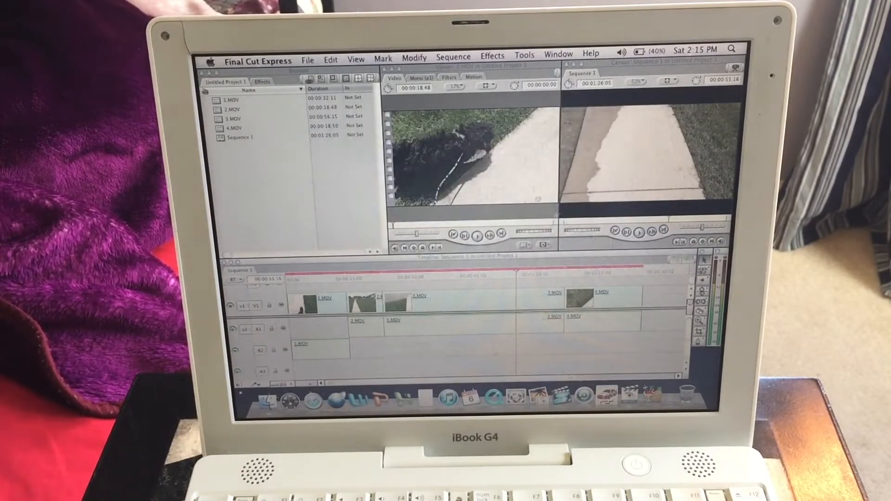